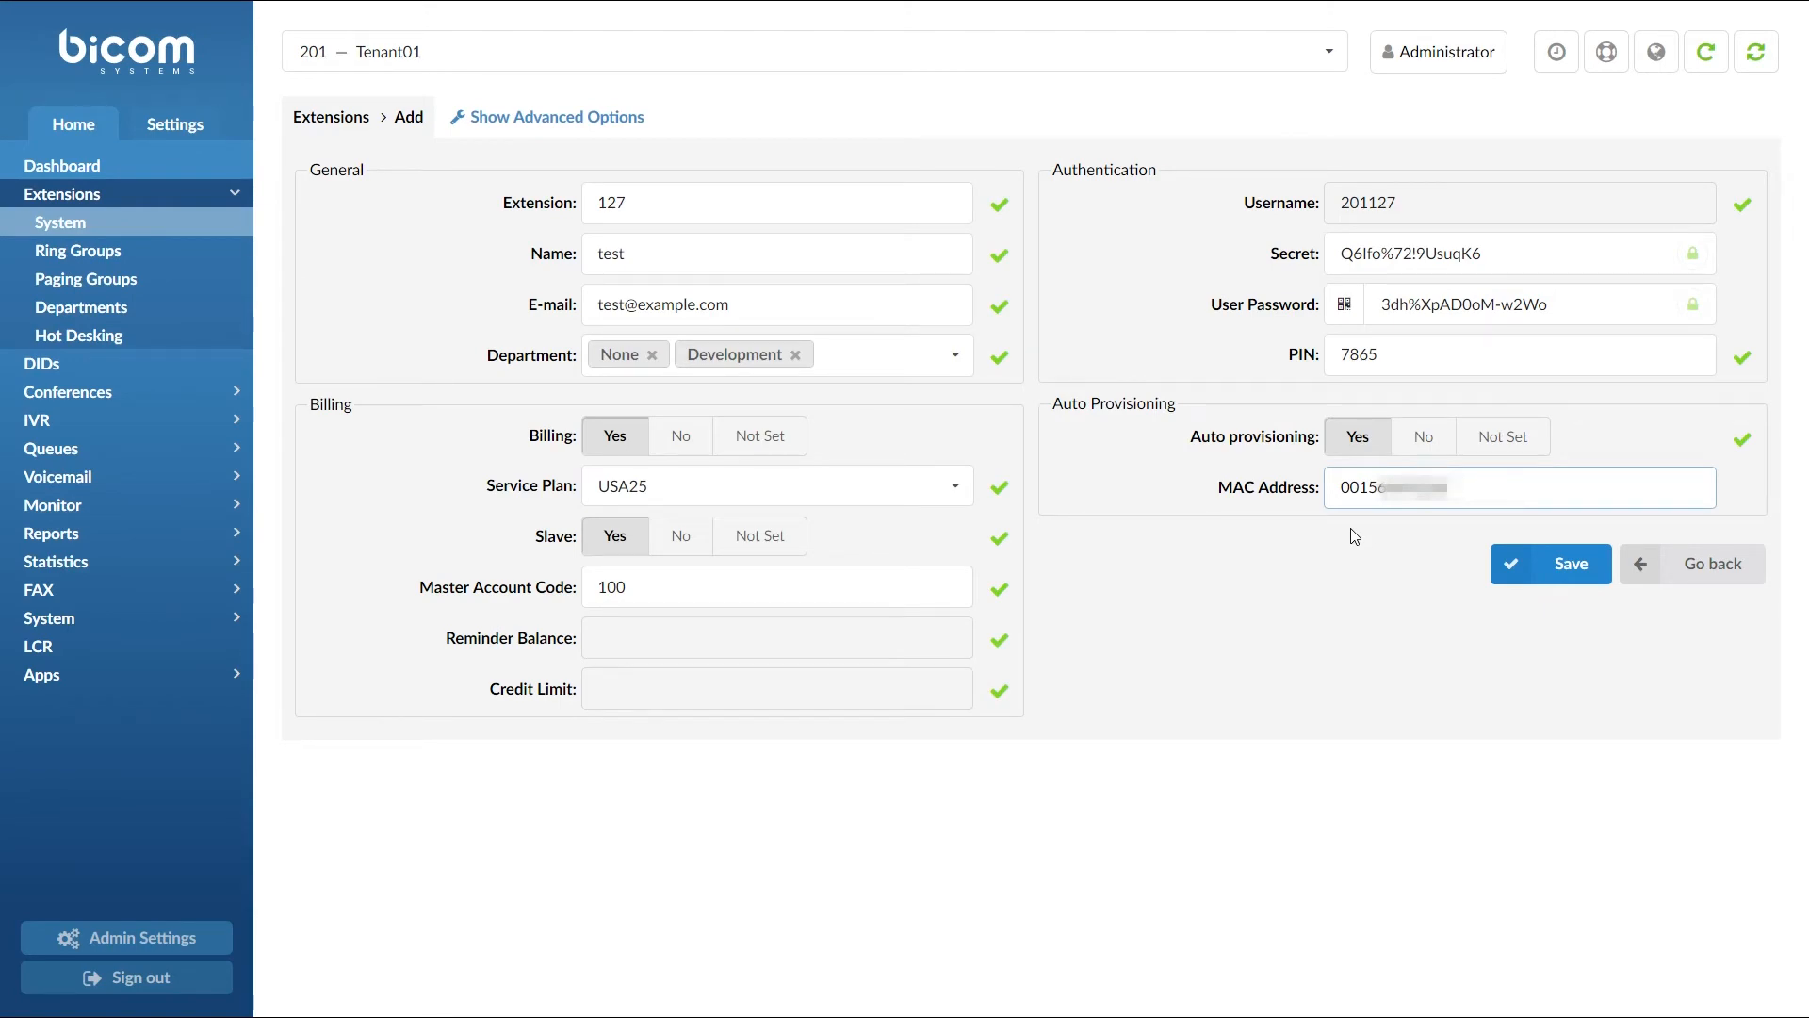
Save extension 127 with auto provisioning and its MAC address, then reach the Yealink phone's Settings
click(1551, 563)
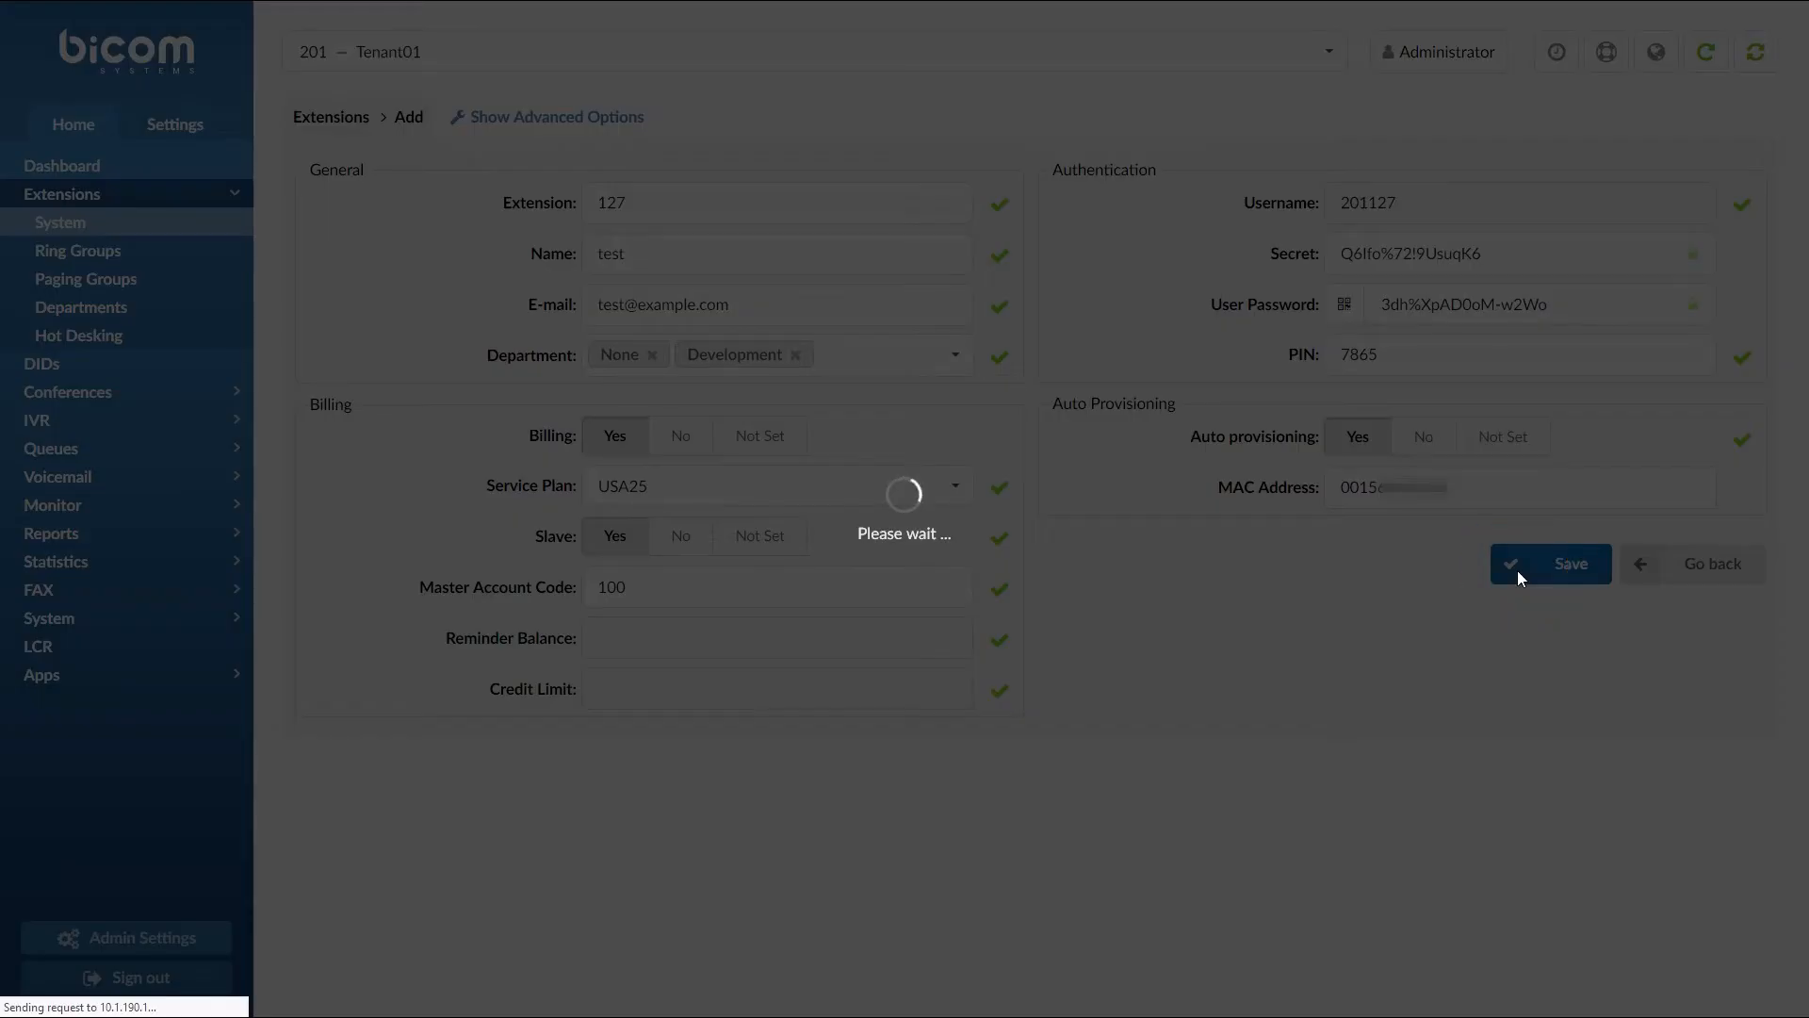
click(1551, 564)
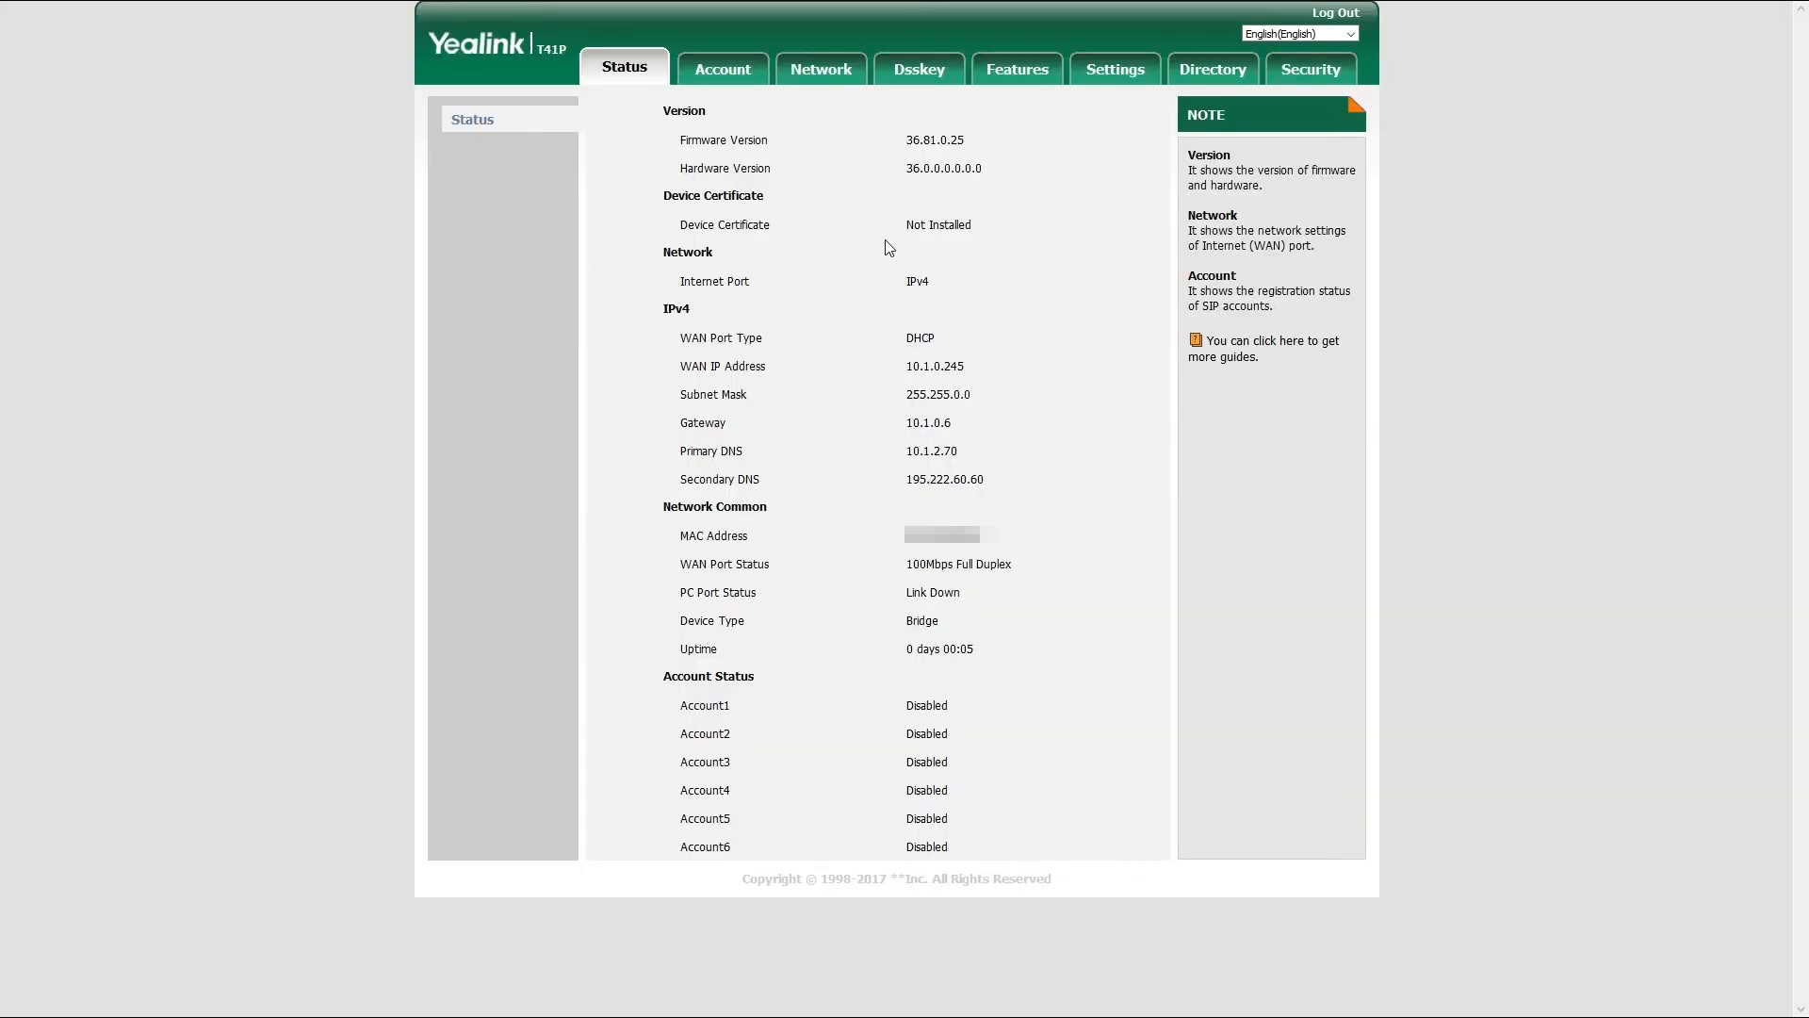
click(1114, 69)
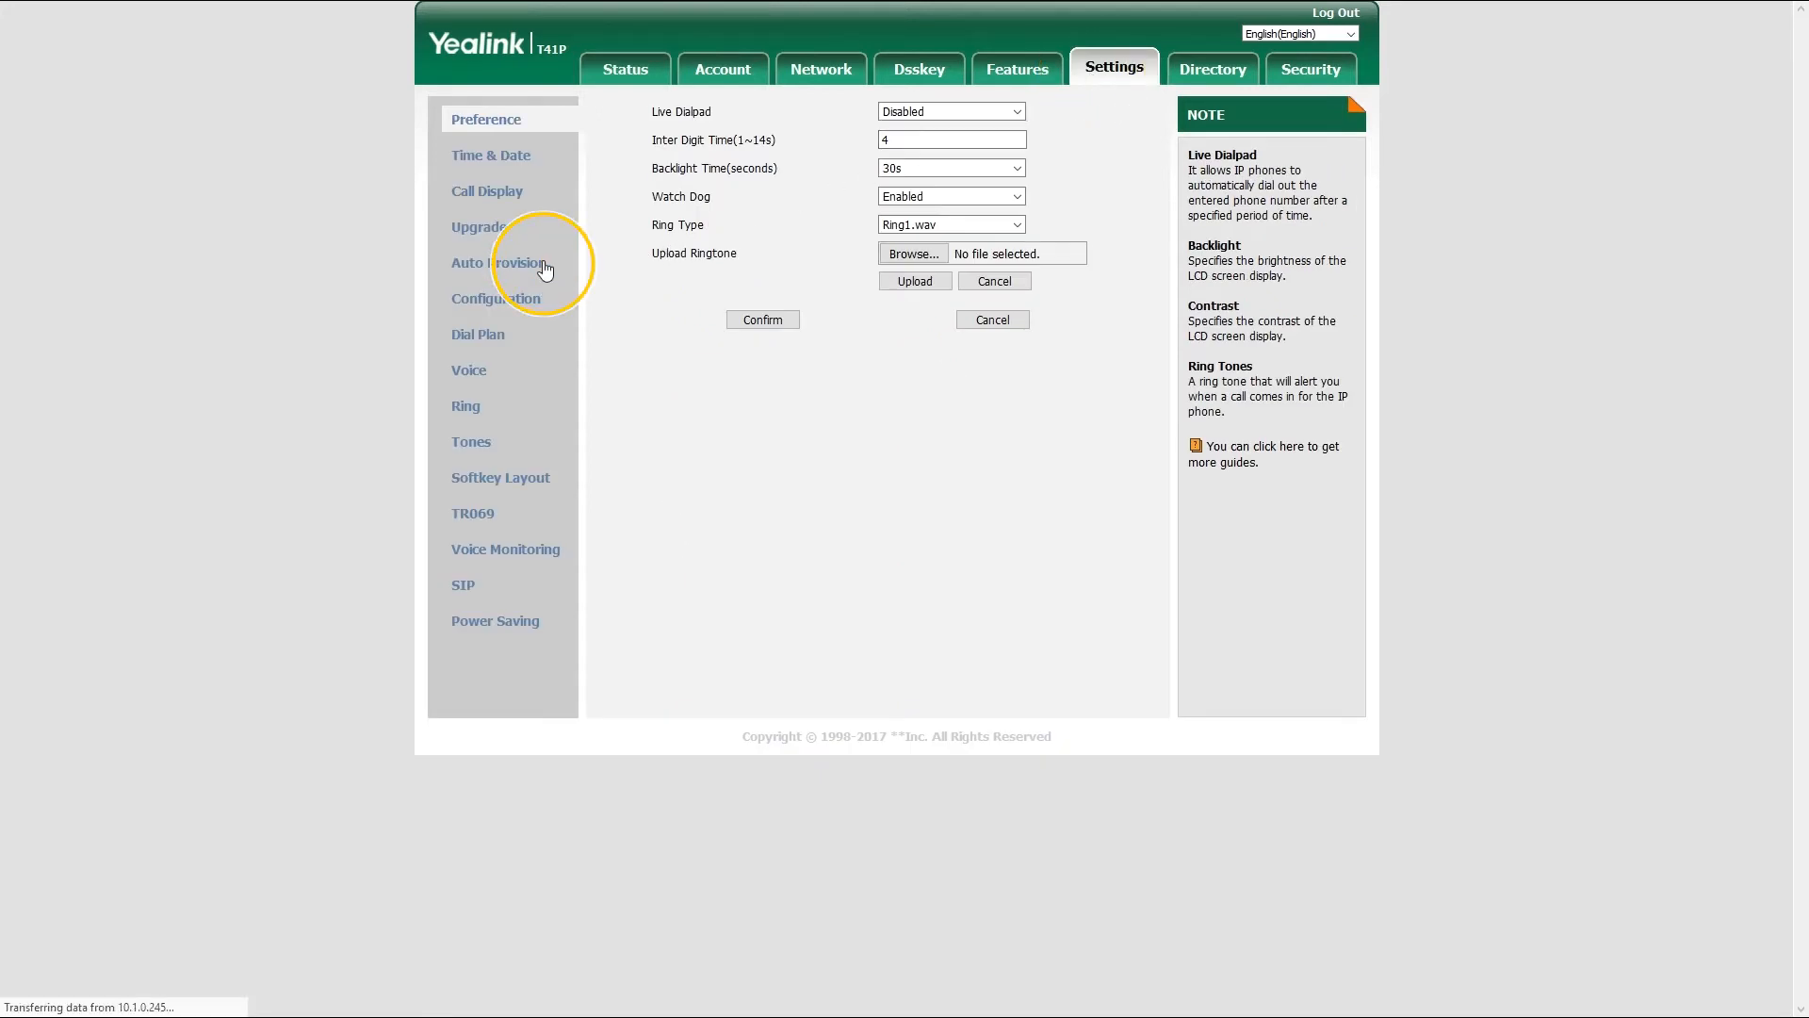
click(498, 263)
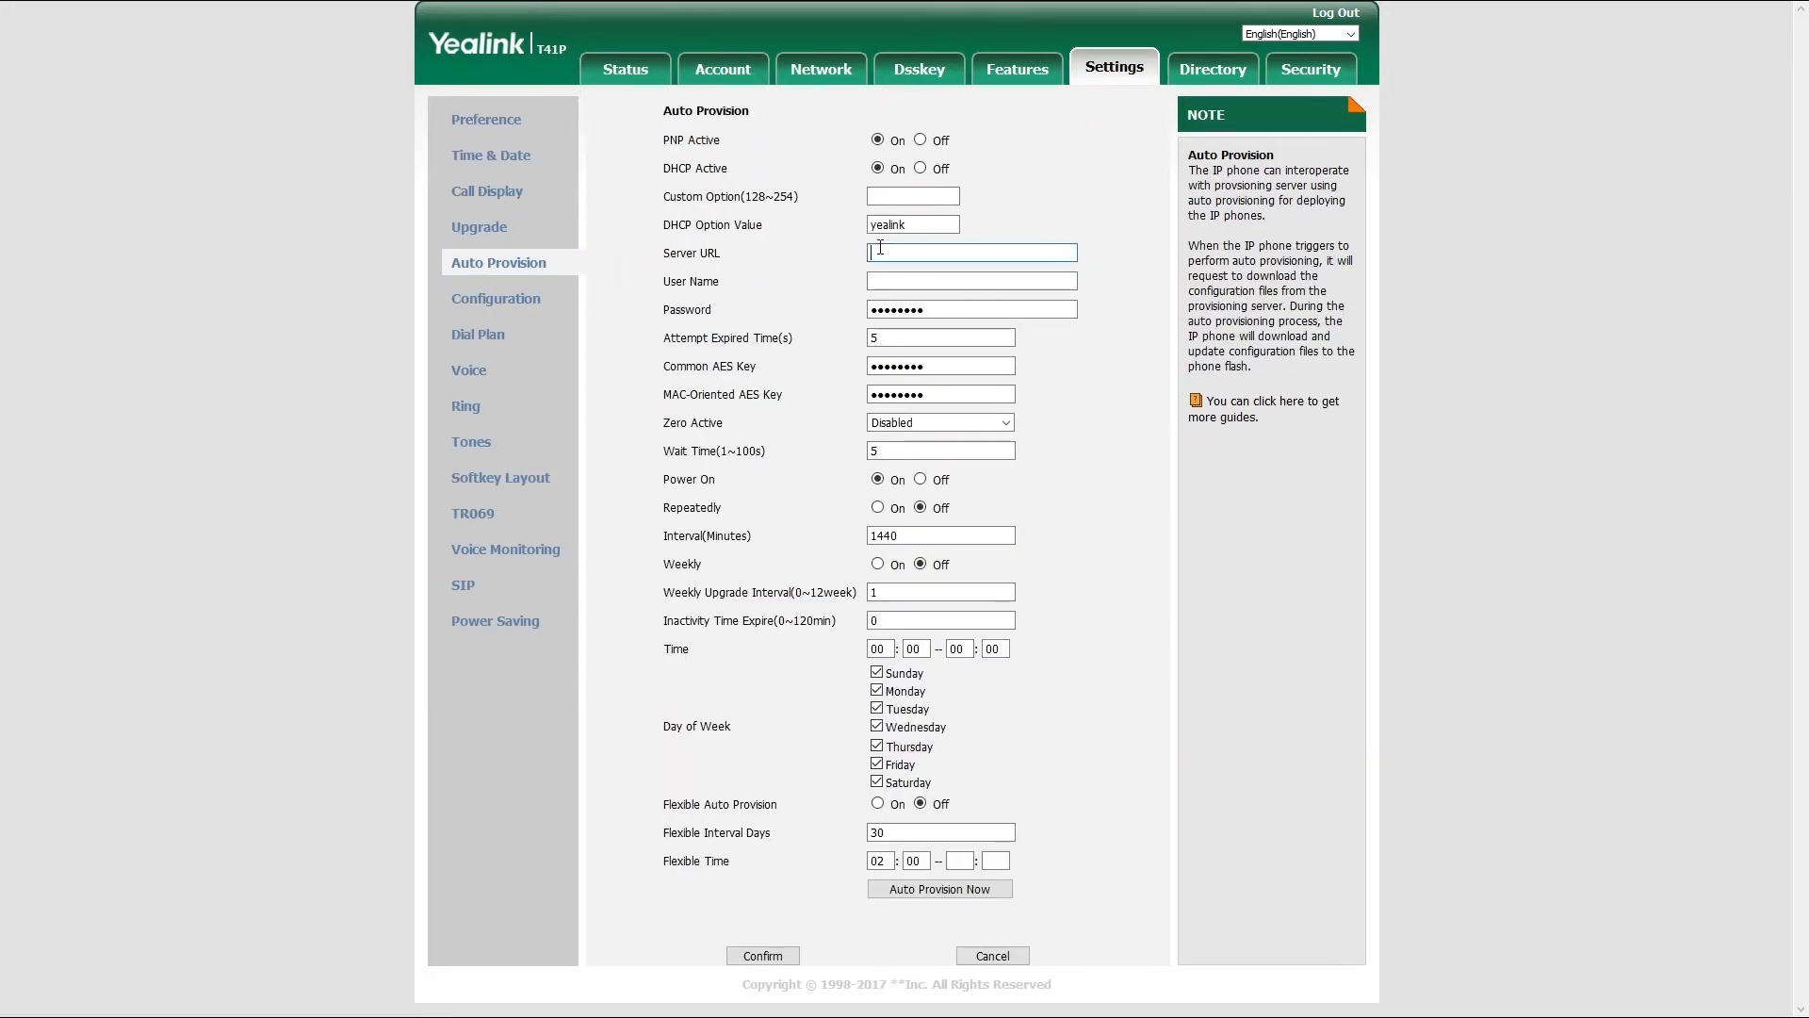
text(http://10.1.190.16)
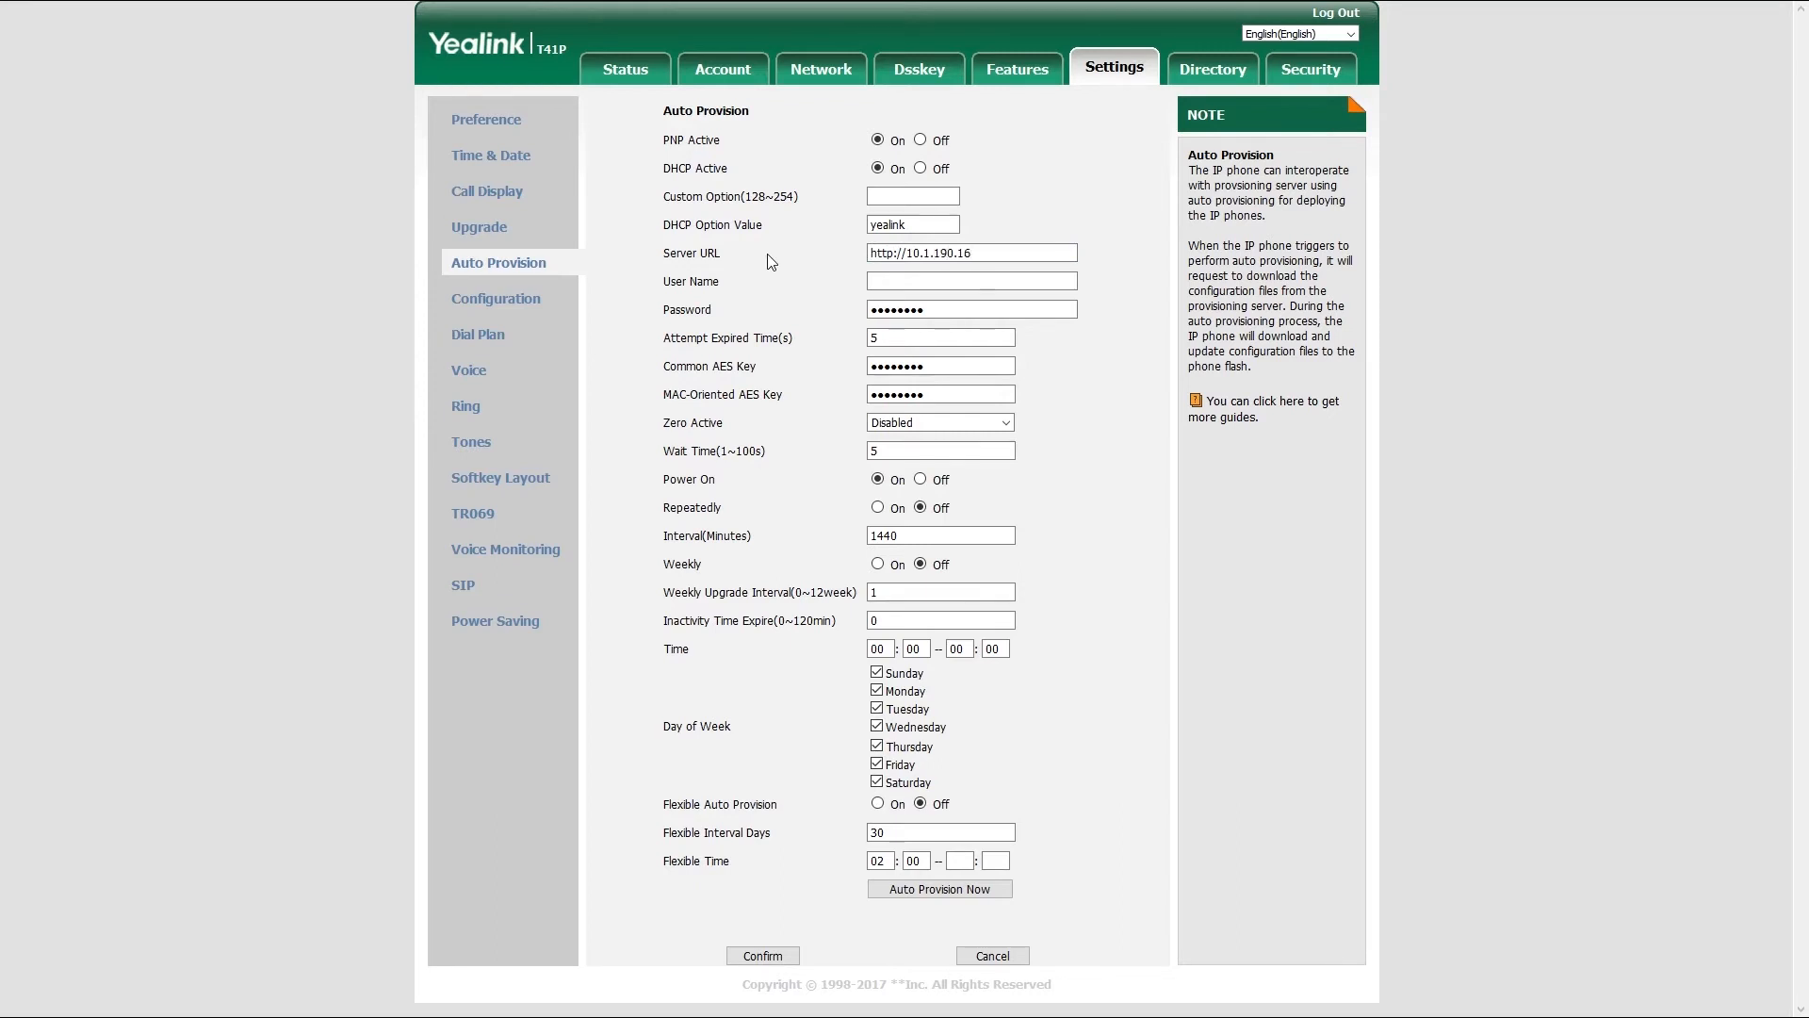
text(/prov)
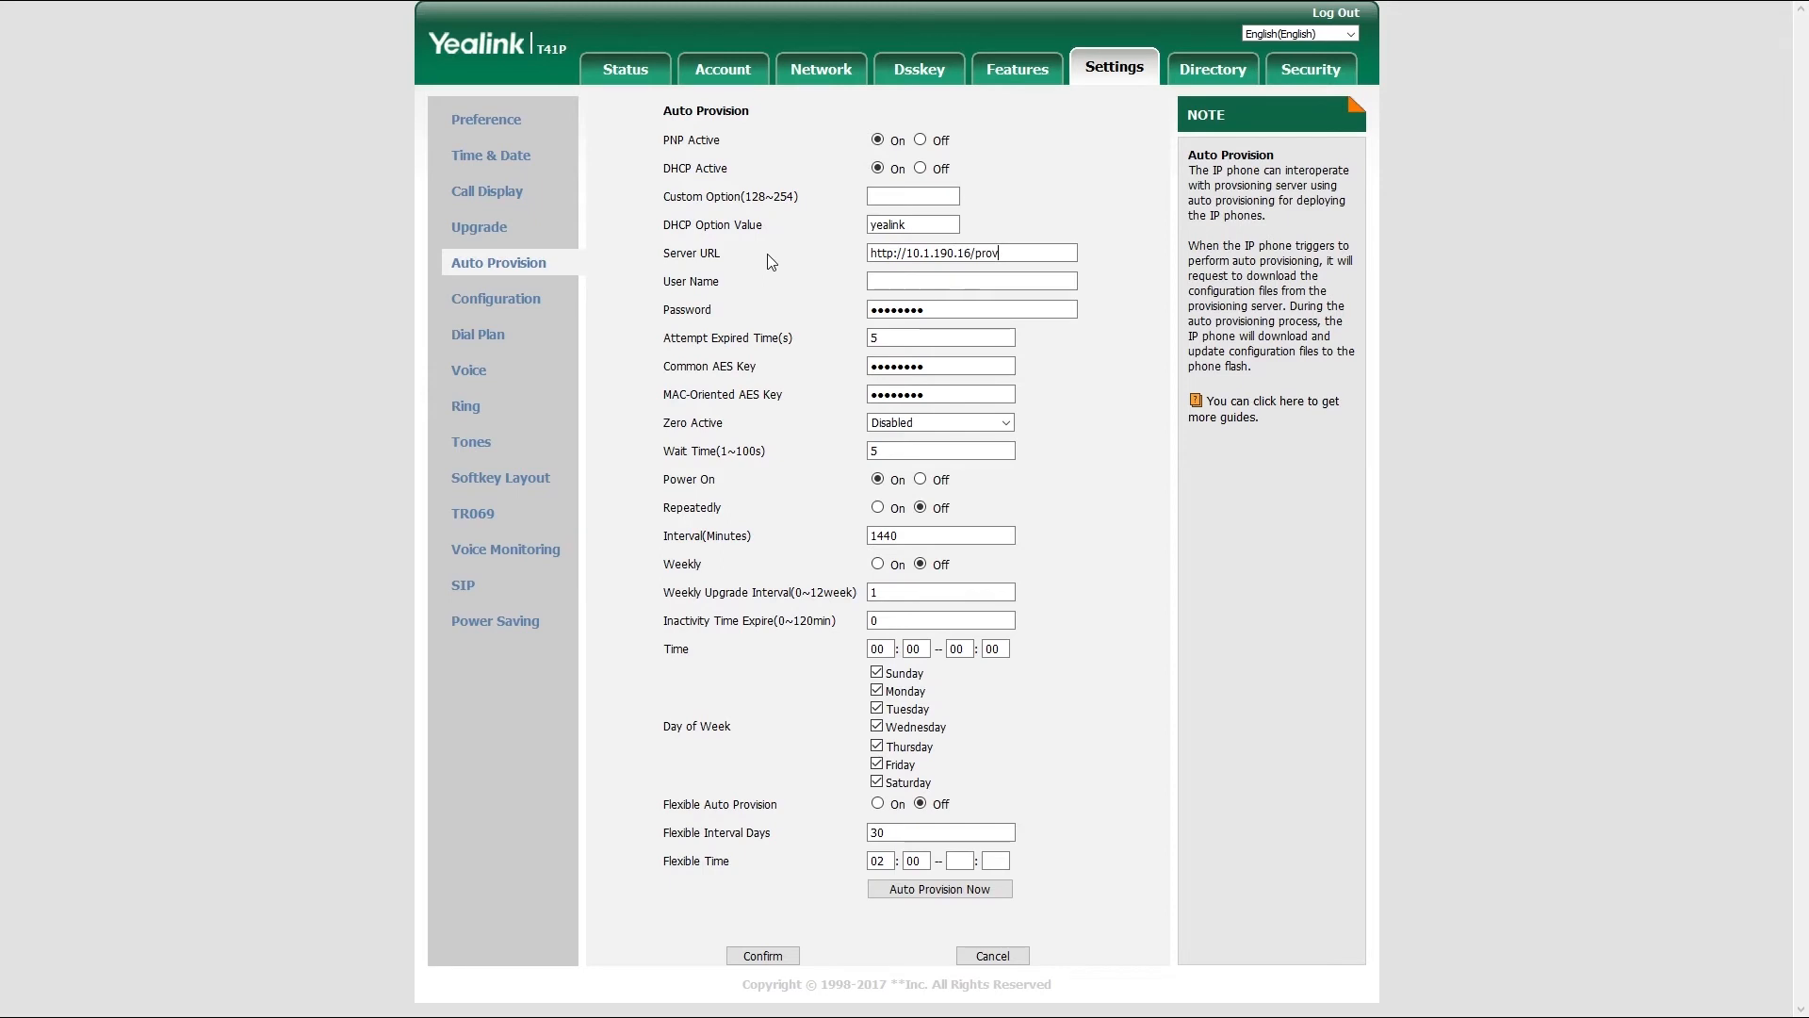
text(usernameprov)
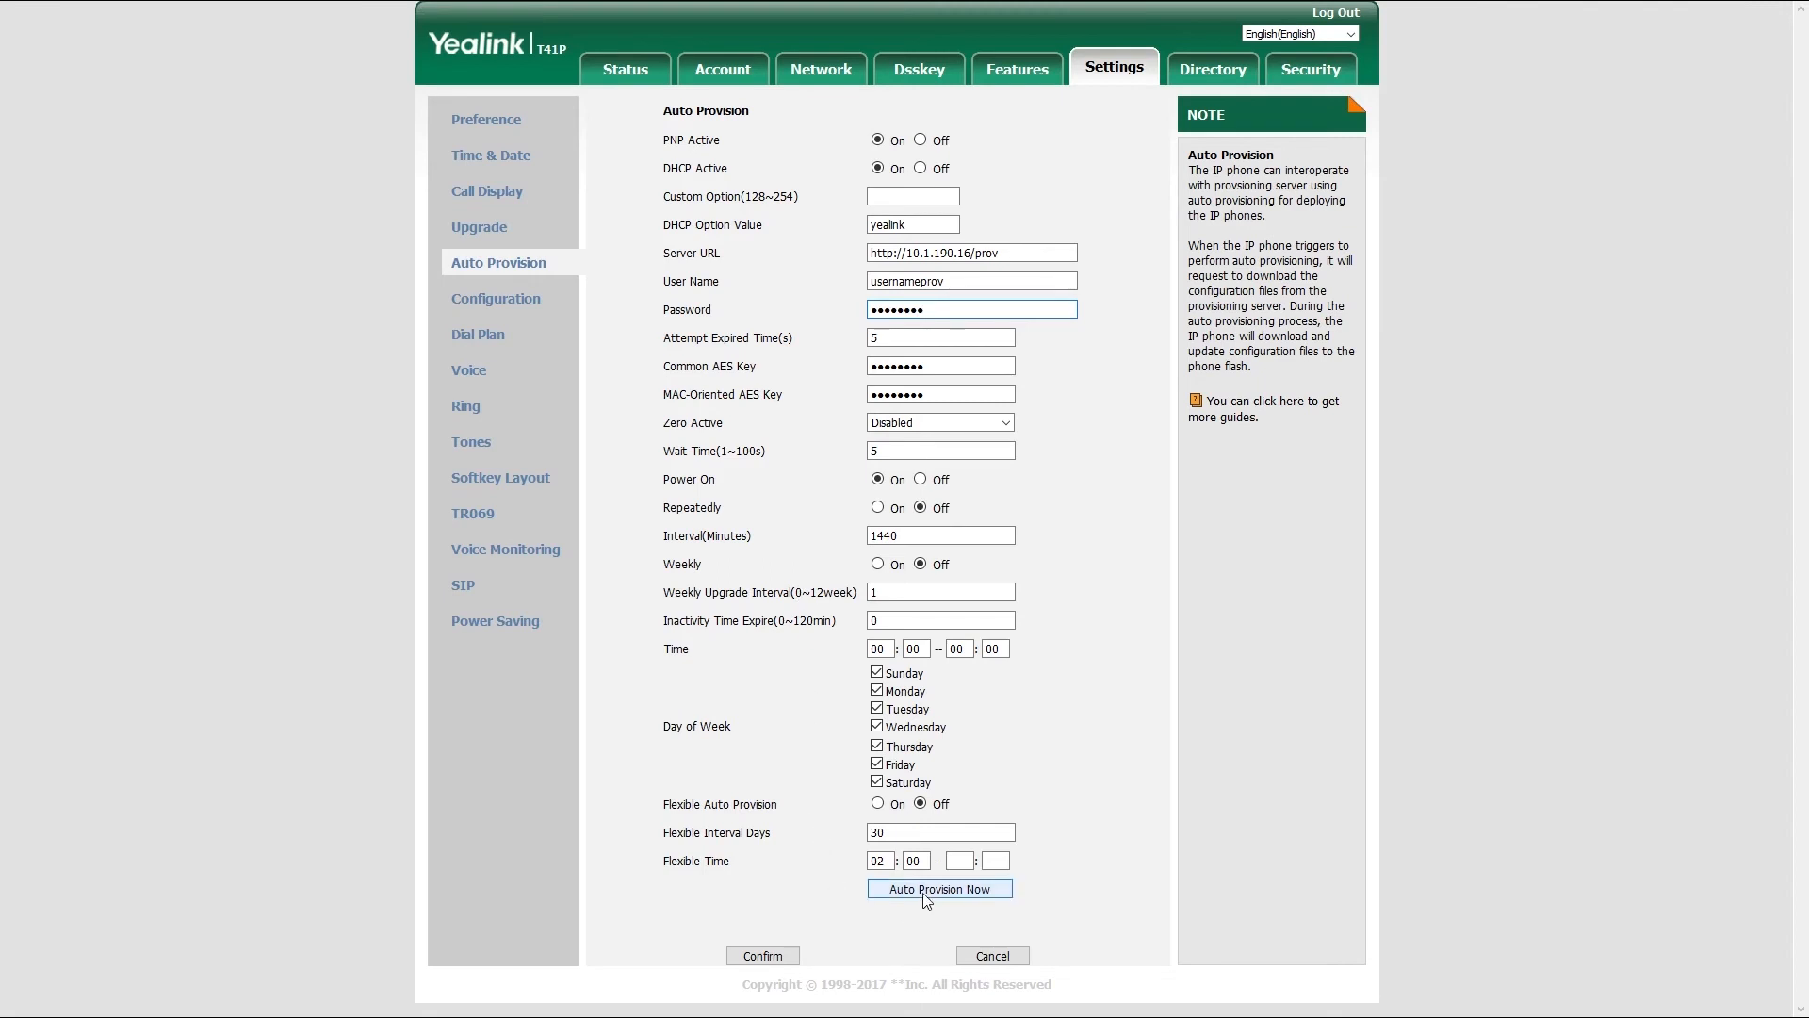
Run Auto Provision Now and confirm, so the phone updates its configuration and reboots
click(940, 889)
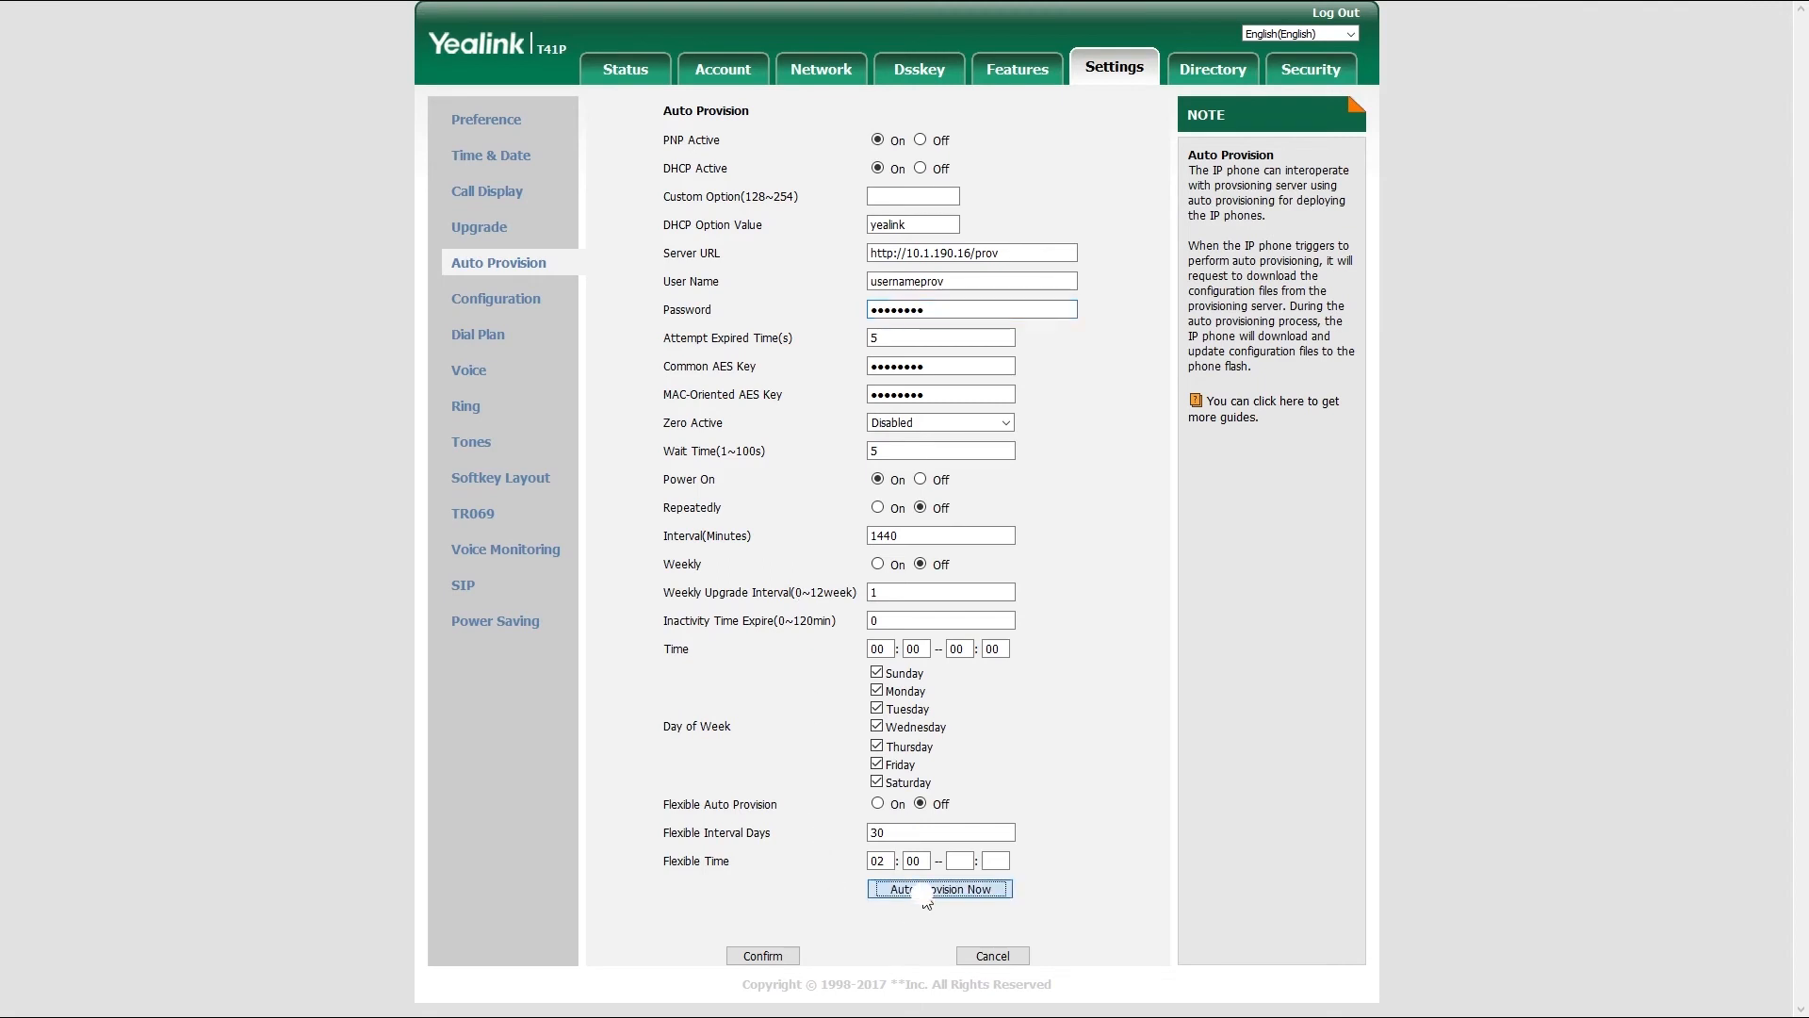
click(939, 889)
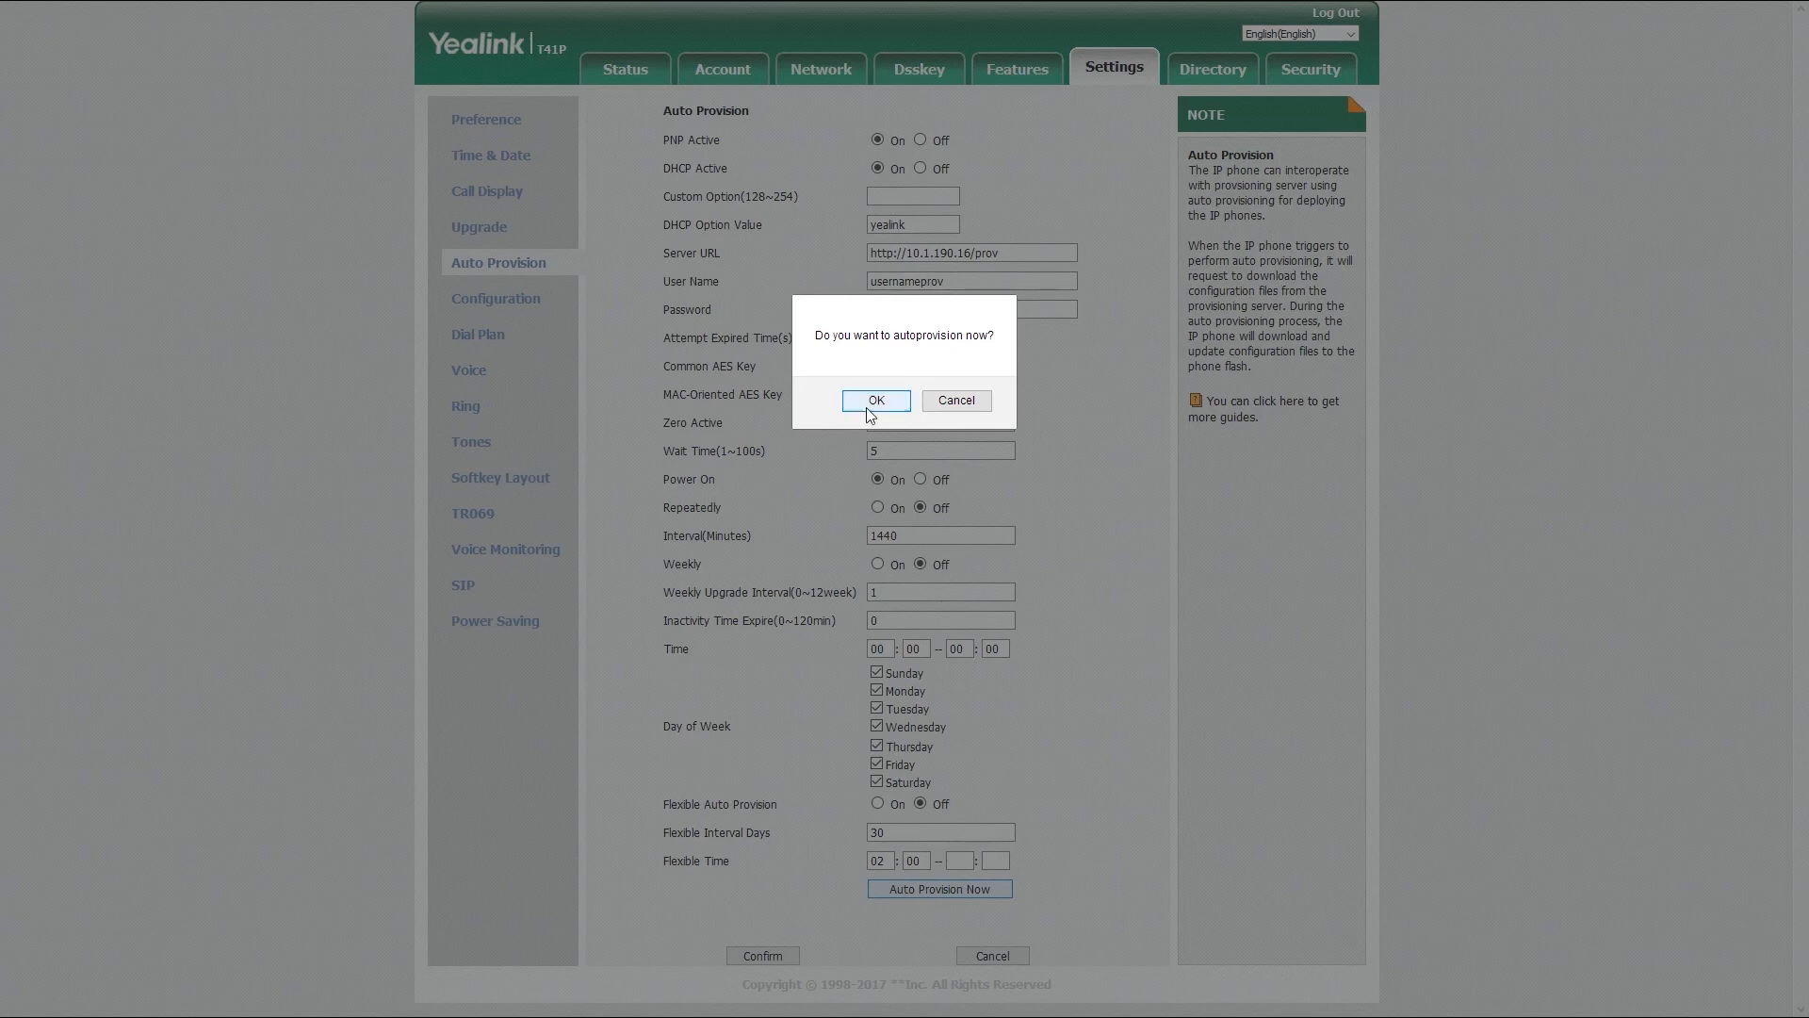
click(876, 400)
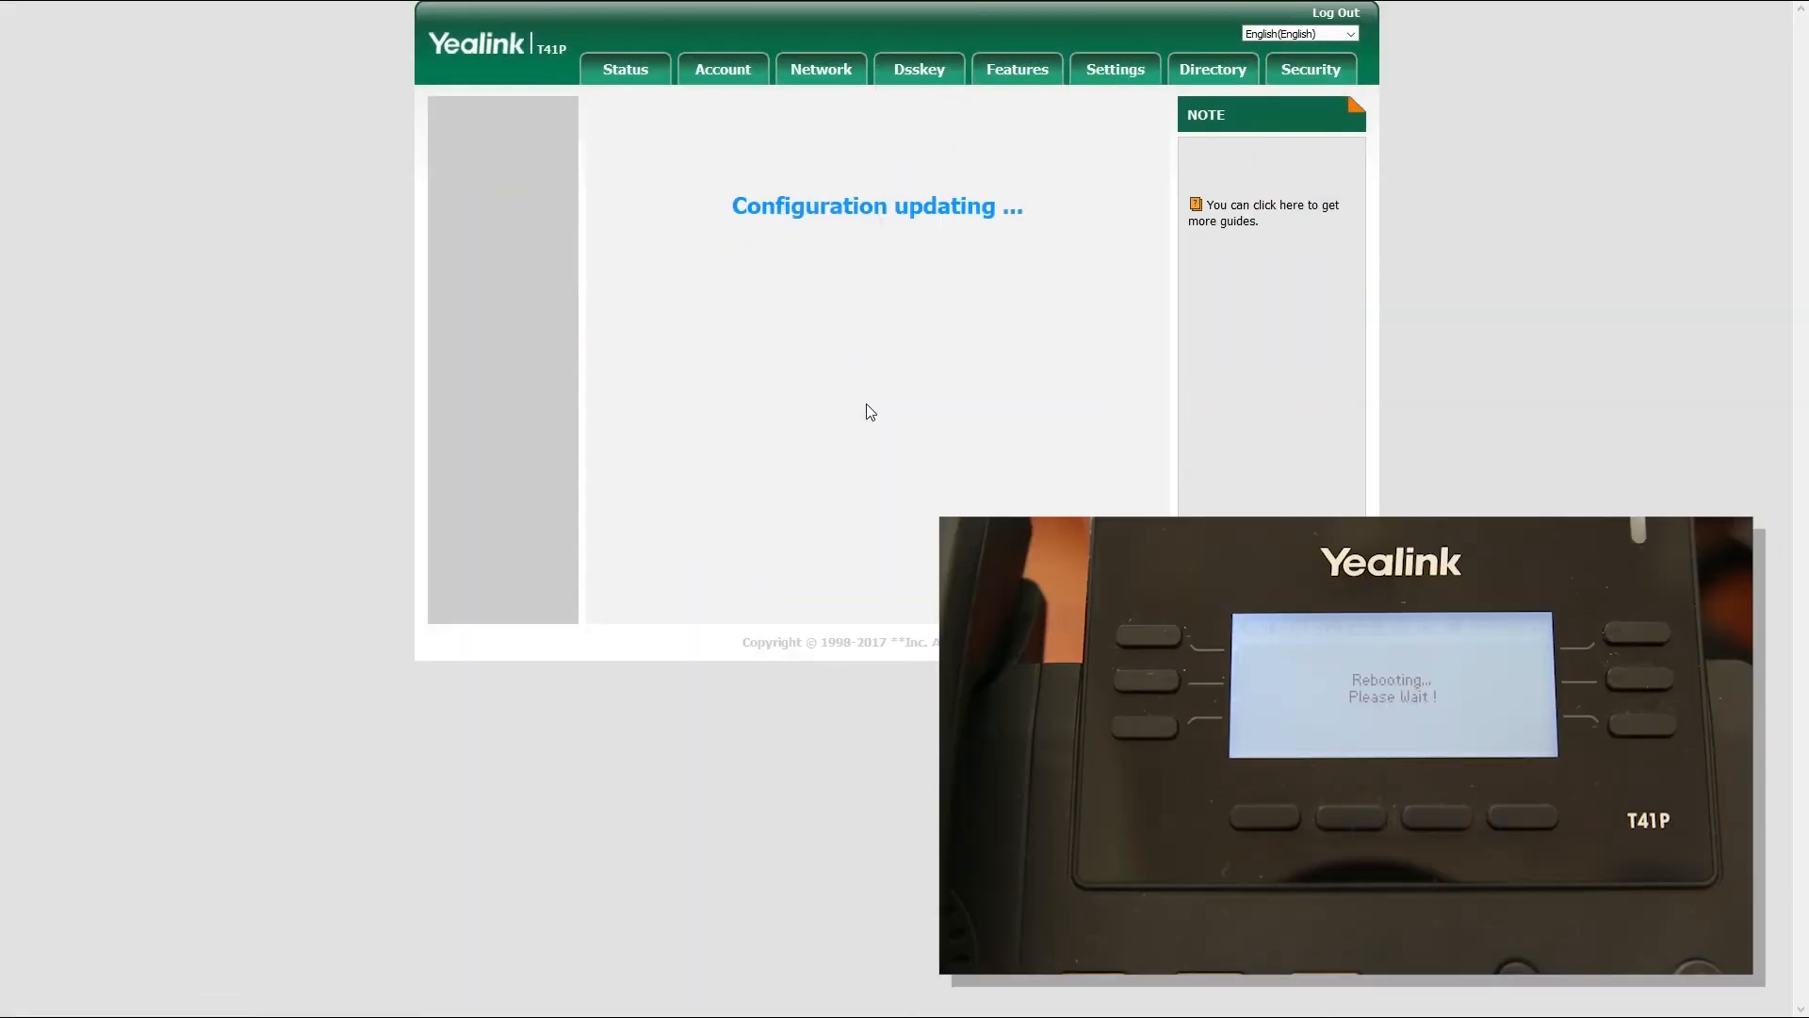